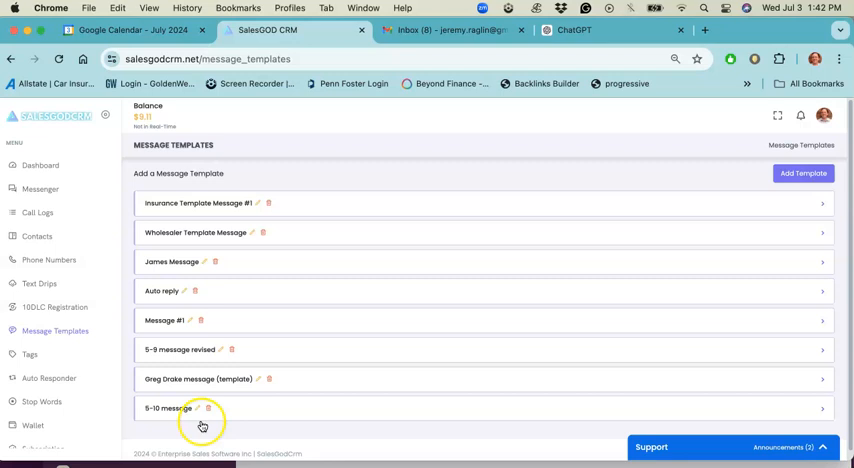
pyautogui.moveTo(248, 214)
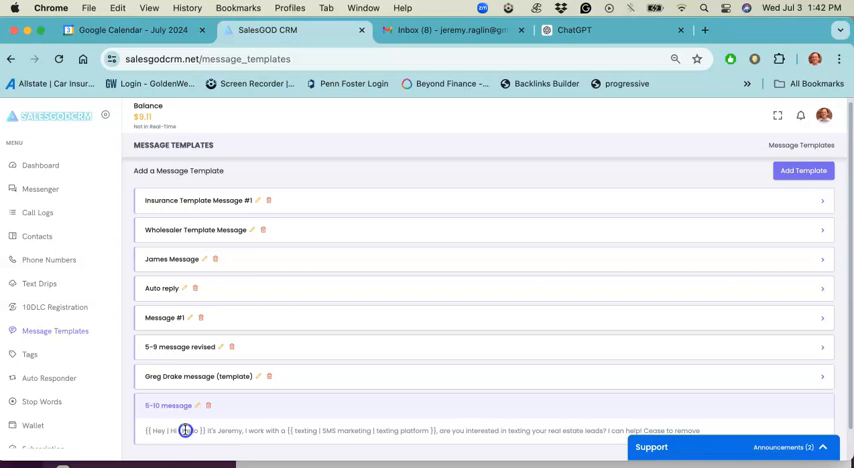
# Copy the spintax text of the 5-10 message template.
pyautogui.rightClick(184, 444)
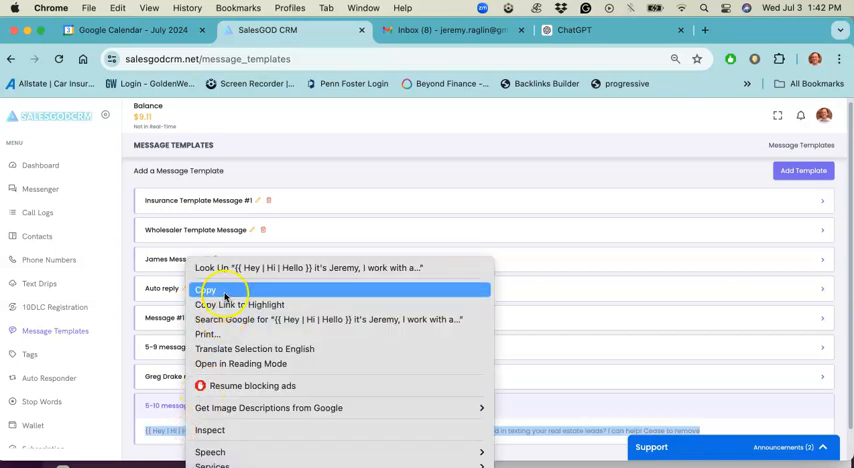
pyautogui.click(205, 290)
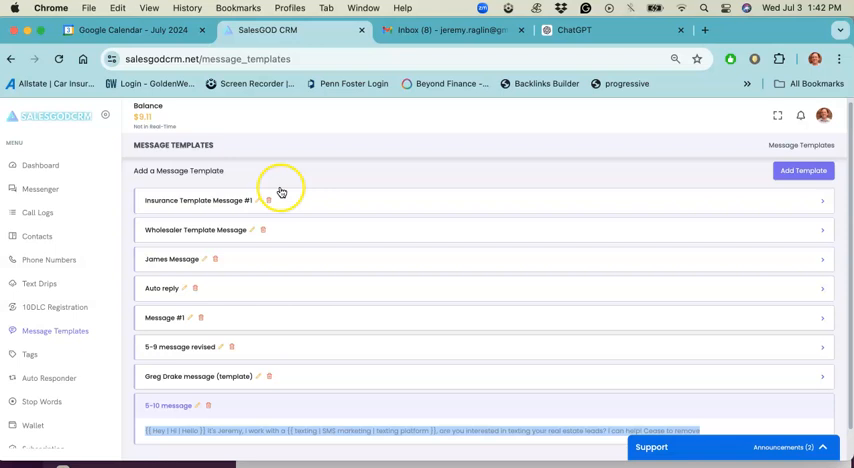
# Send ChatGPT 'Rewrite this five times:' followed by the pasted template text.
pyautogui.click(573, 31)
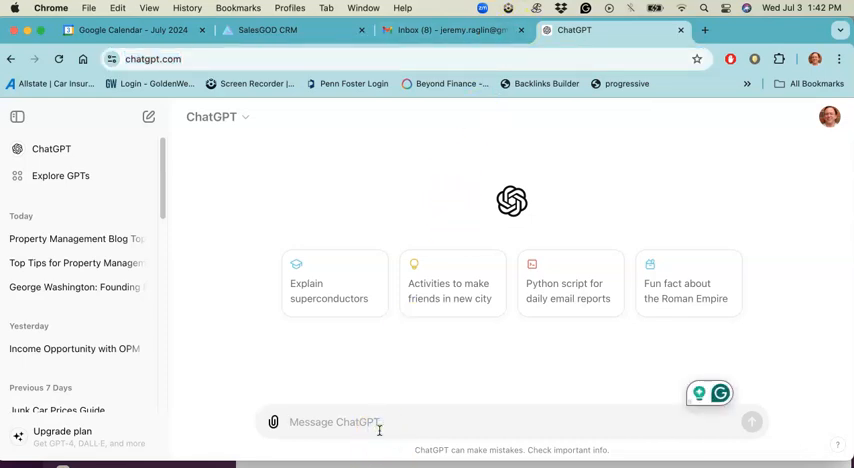
pyautogui.write('Rewrite this')
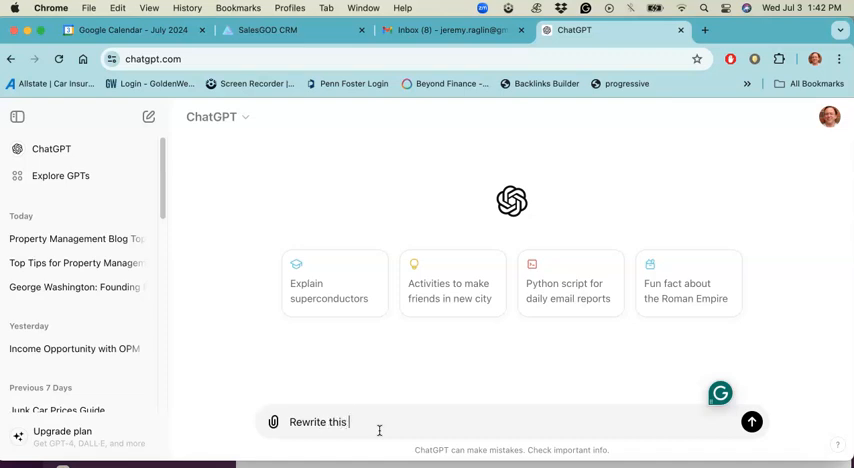
pyautogui.write('five times:')
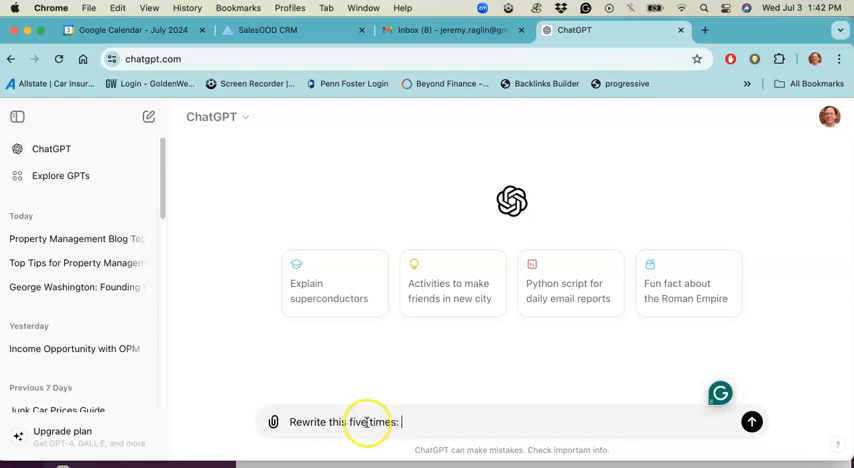
pyautogui.write("Rewrite this five times: {{ Hey | Hi | Hello }} it's Jeremy, I work with a {{ texting | SMS marketing | texting platform }}, are you interested in texting your real estate leads? I can help! Cease to remove")
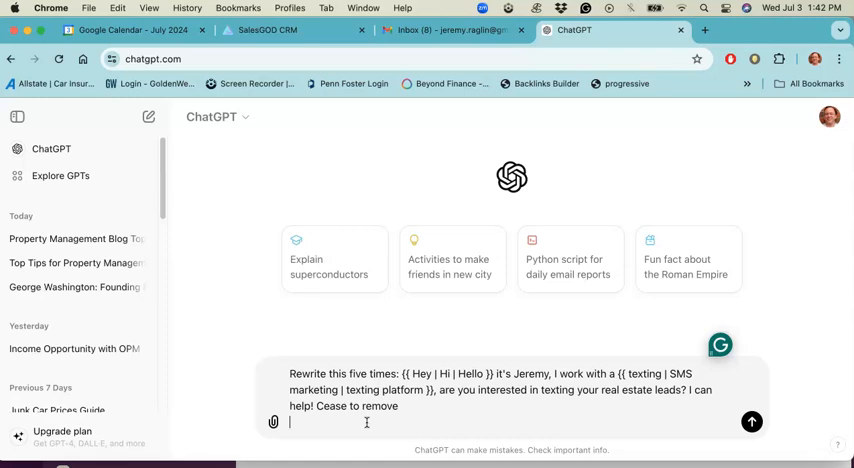
pyautogui.click(752, 422)
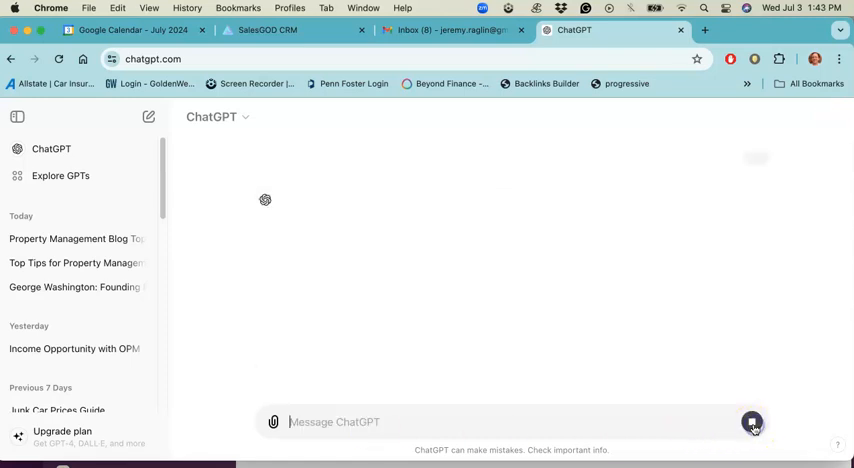
# Copy rewrite #1 from ChatGPT's five versions and return to SalesGodCRM.
pyautogui.click(752, 422)
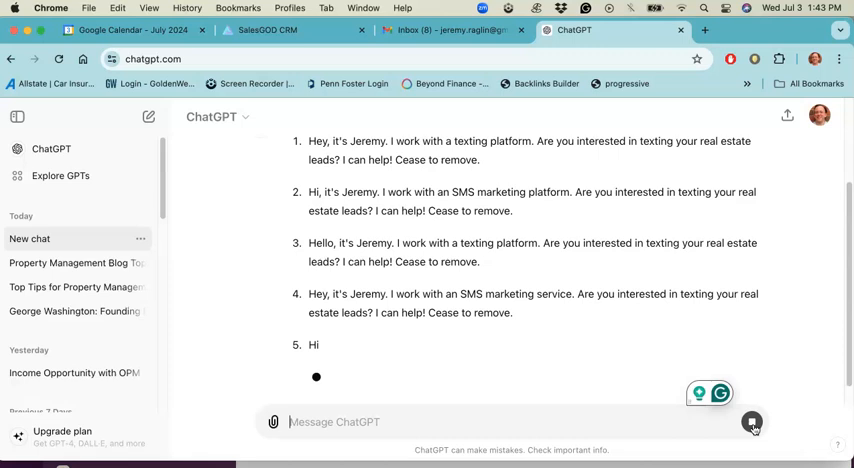
pyautogui.click(752, 425)
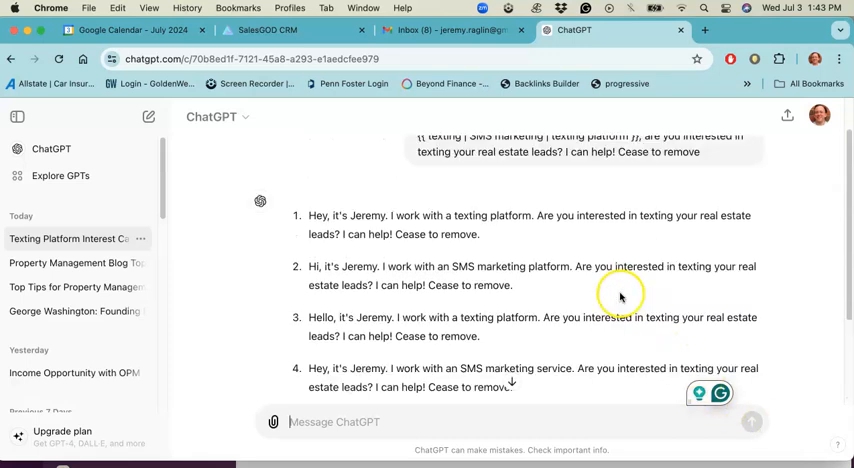
pyautogui.moveTo(435, 240)
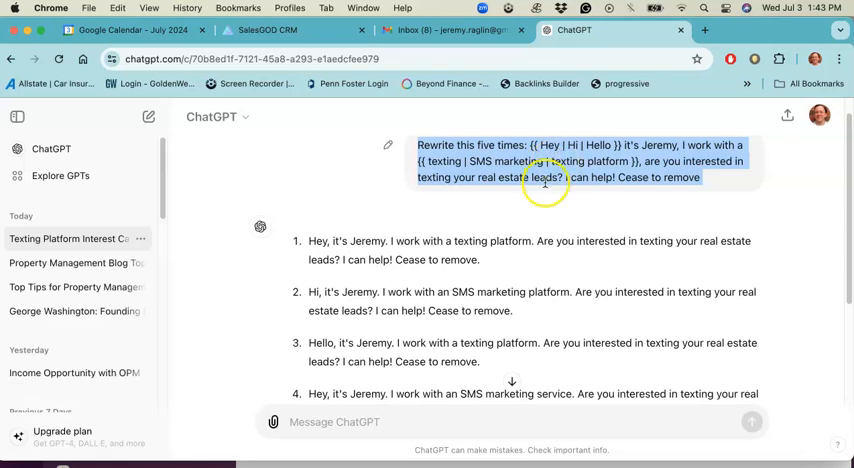
pyautogui.scroll(-3)
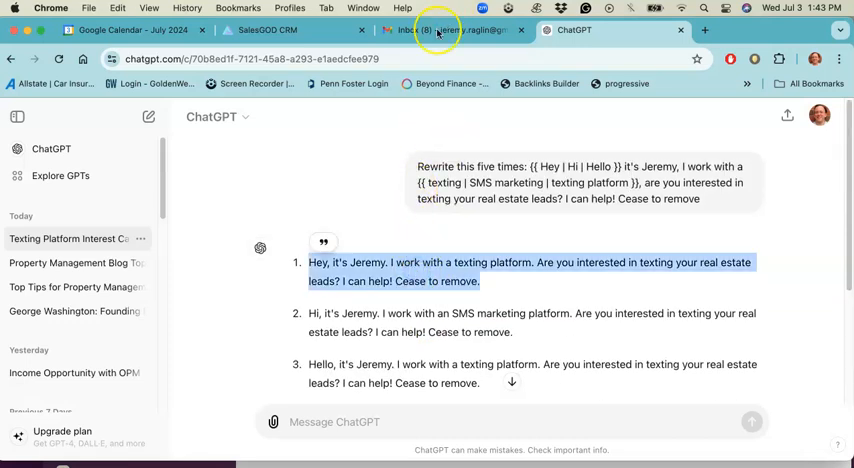
pyautogui.click(265, 30)
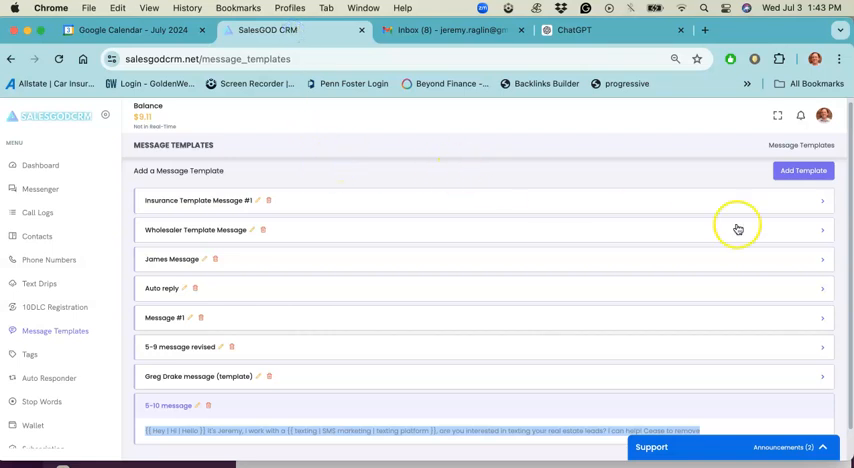
# Add a template 'New message july 3rd' with the 'Hey, it's Jeremy…' rewrite.
pyautogui.click(801, 170)
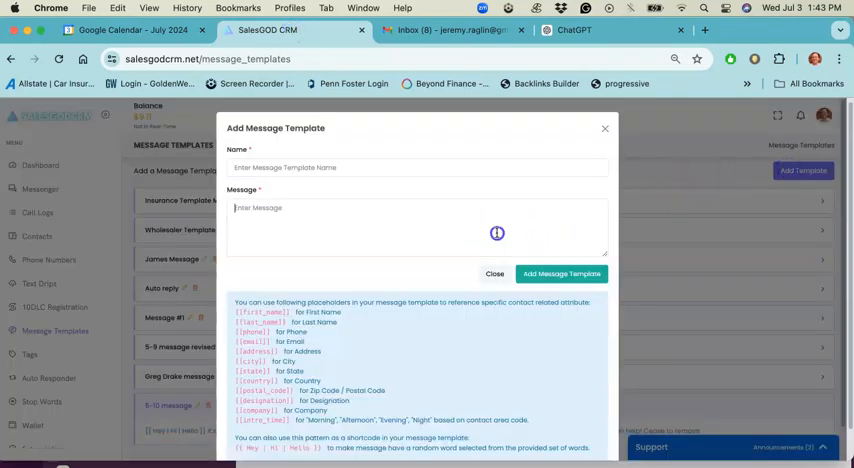
pyautogui.write("Hey, it's Jeremy. I work with a texting platform. Are you interested in texting your real estate leads? I can help! Cease to remove.")
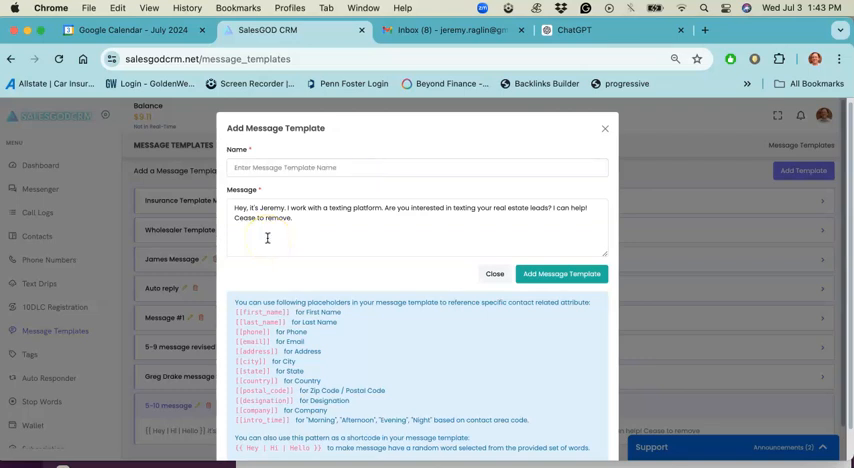
pyautogui.write('New message j')
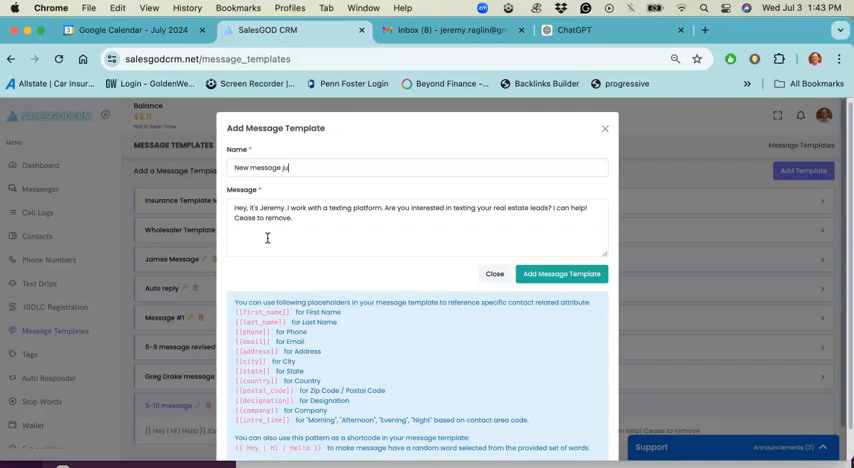
pyautogui.write('uly 3rd')
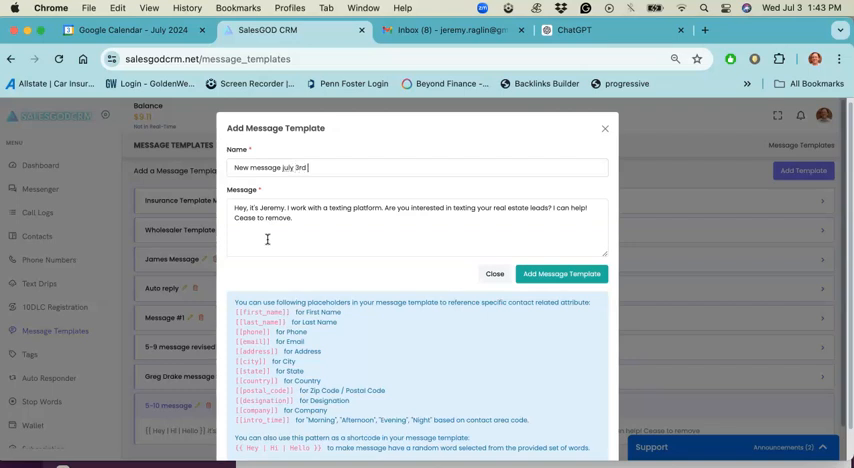
pyautogui.click(562, 273)
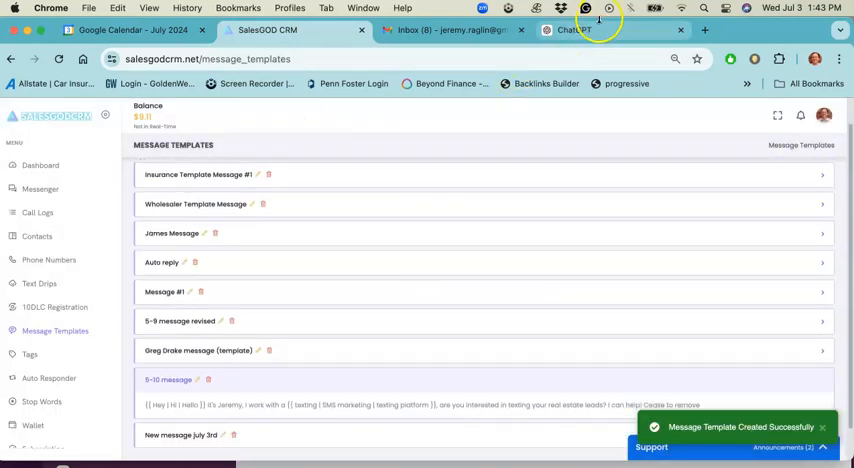
pyautogui.click(577, 30)
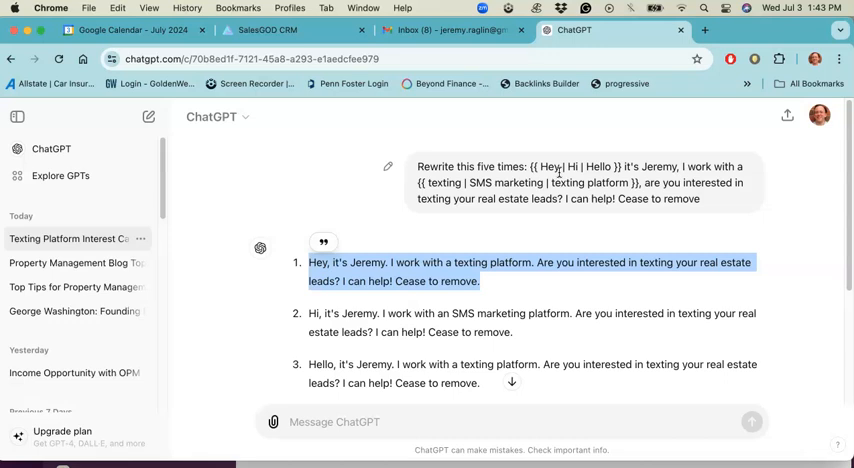
# Scroll through ChatGPT's remaining rewrites, then go back to SalesGodCRM templates.
pyautogui.scroll(-3)
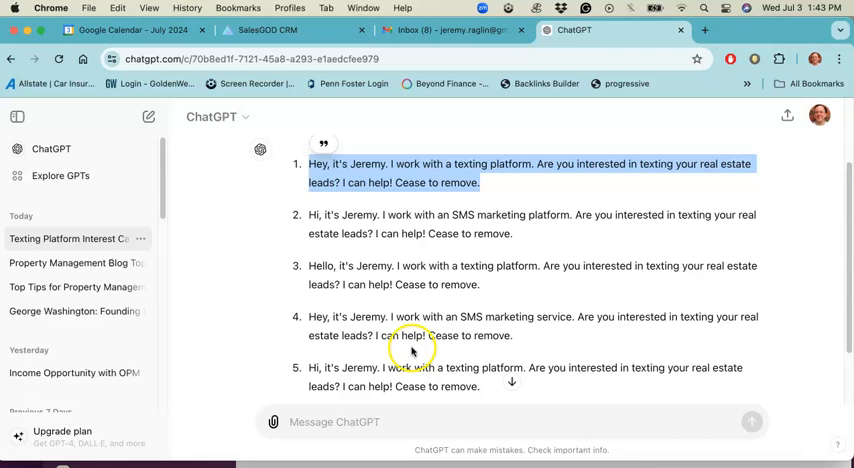
pyautogui.scroll(-3)
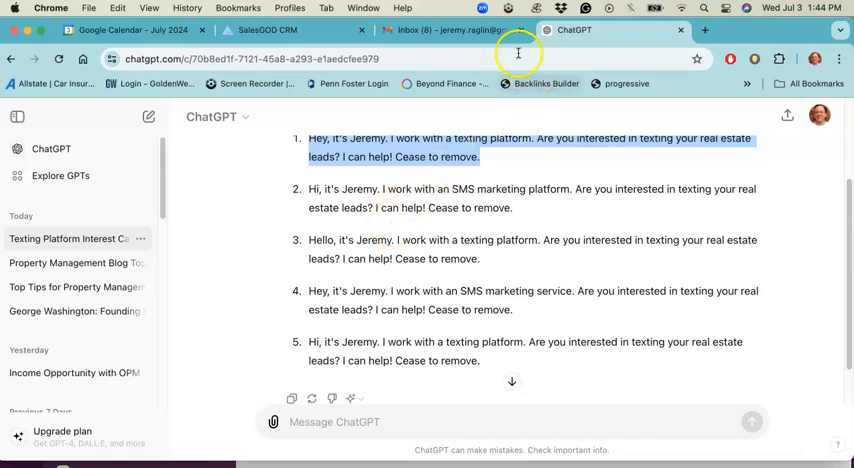
pyautogui.click(265, 30)
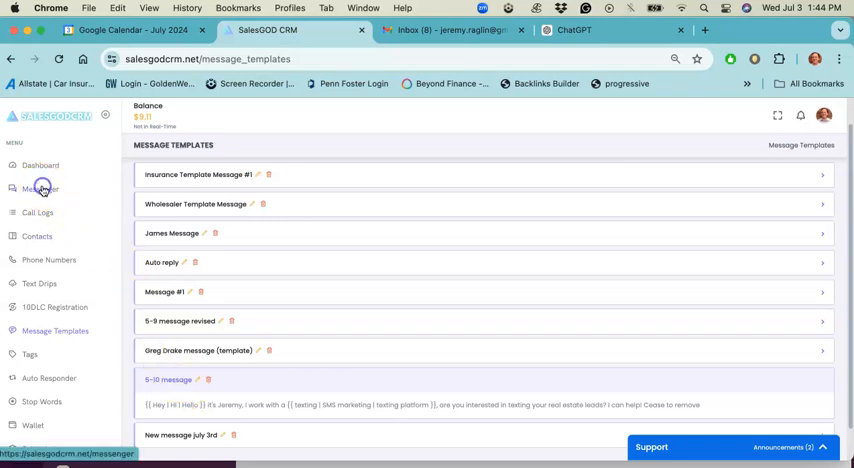
# Open Messenger, confirm 'New message july 3rd' in Message Templates, reopen Messenger.
pyautogui.click(40, 189)
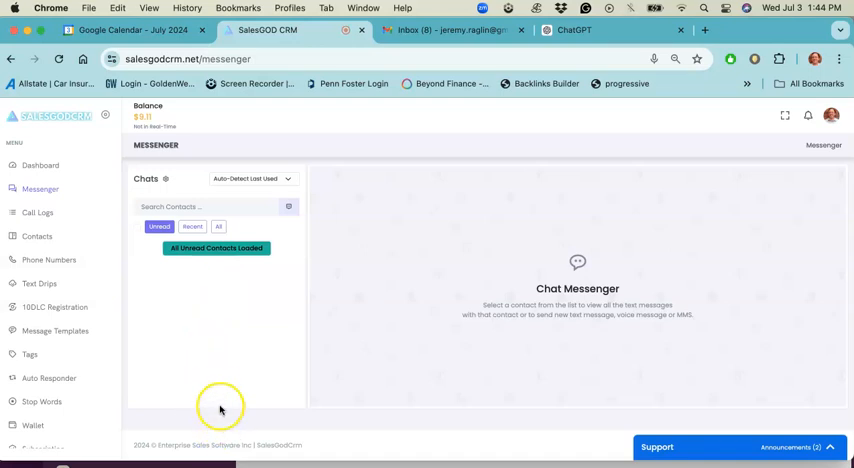
pyautogui.moveTo(233, 224)
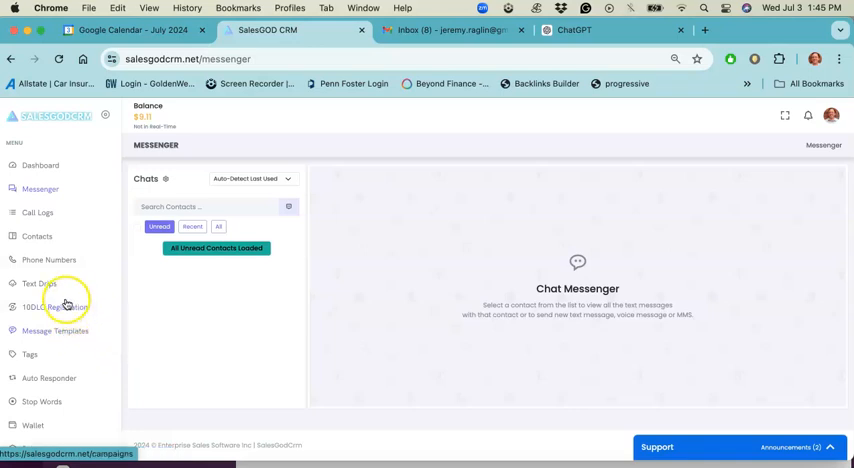
pyautogui.moveTo(57, 307)
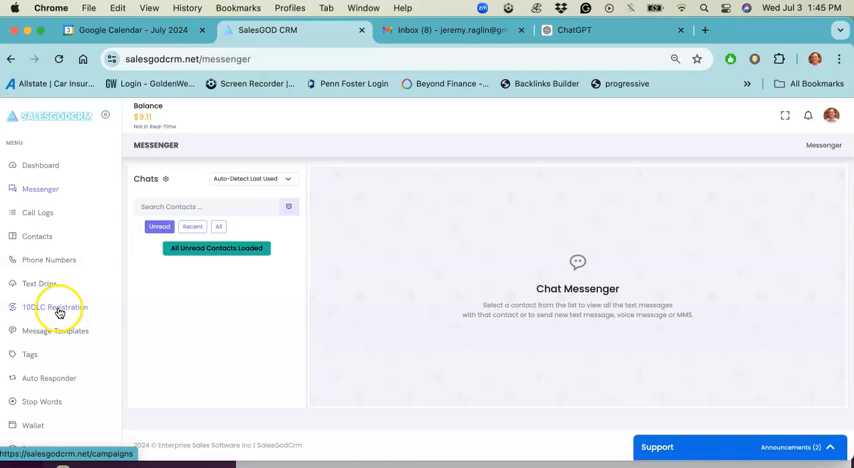
pyautogui.click(55, 331)
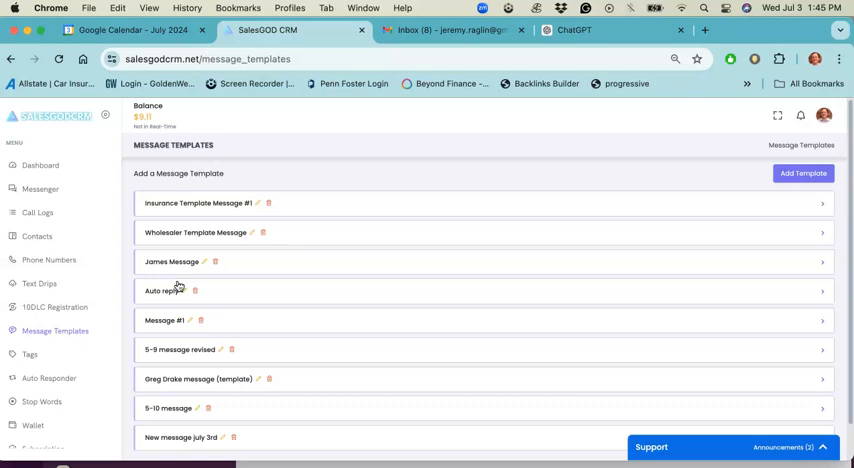
pyautogui.click(38, 189)
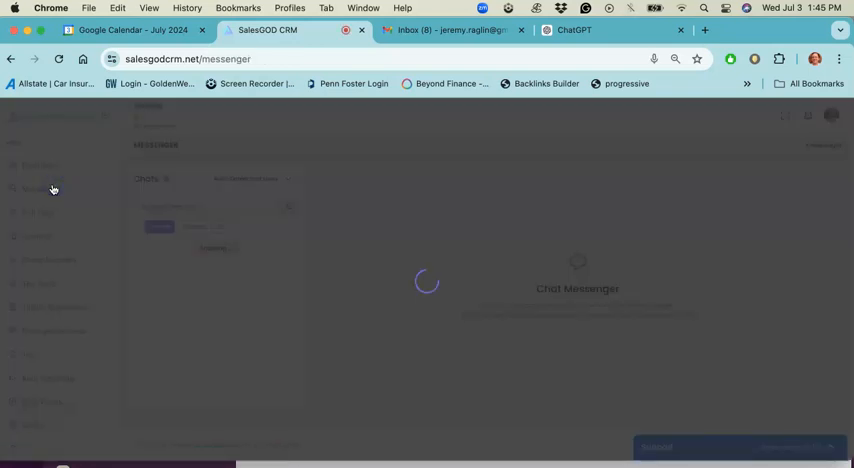